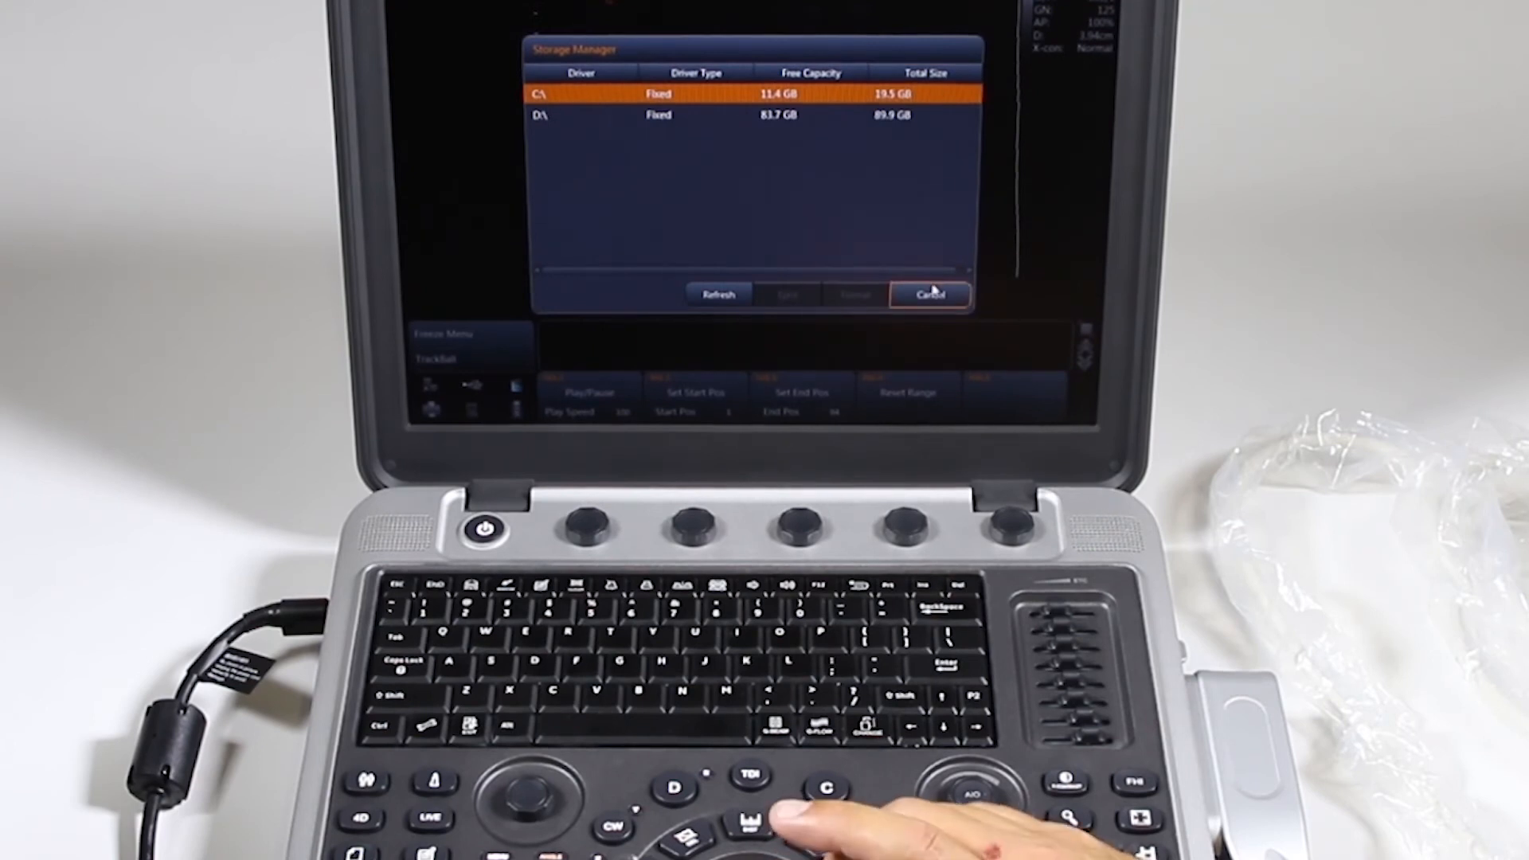
- Cancel the Storage Manager drive-capacity dialog to return to the Freeze Menu cine review
left_click(927, 294)
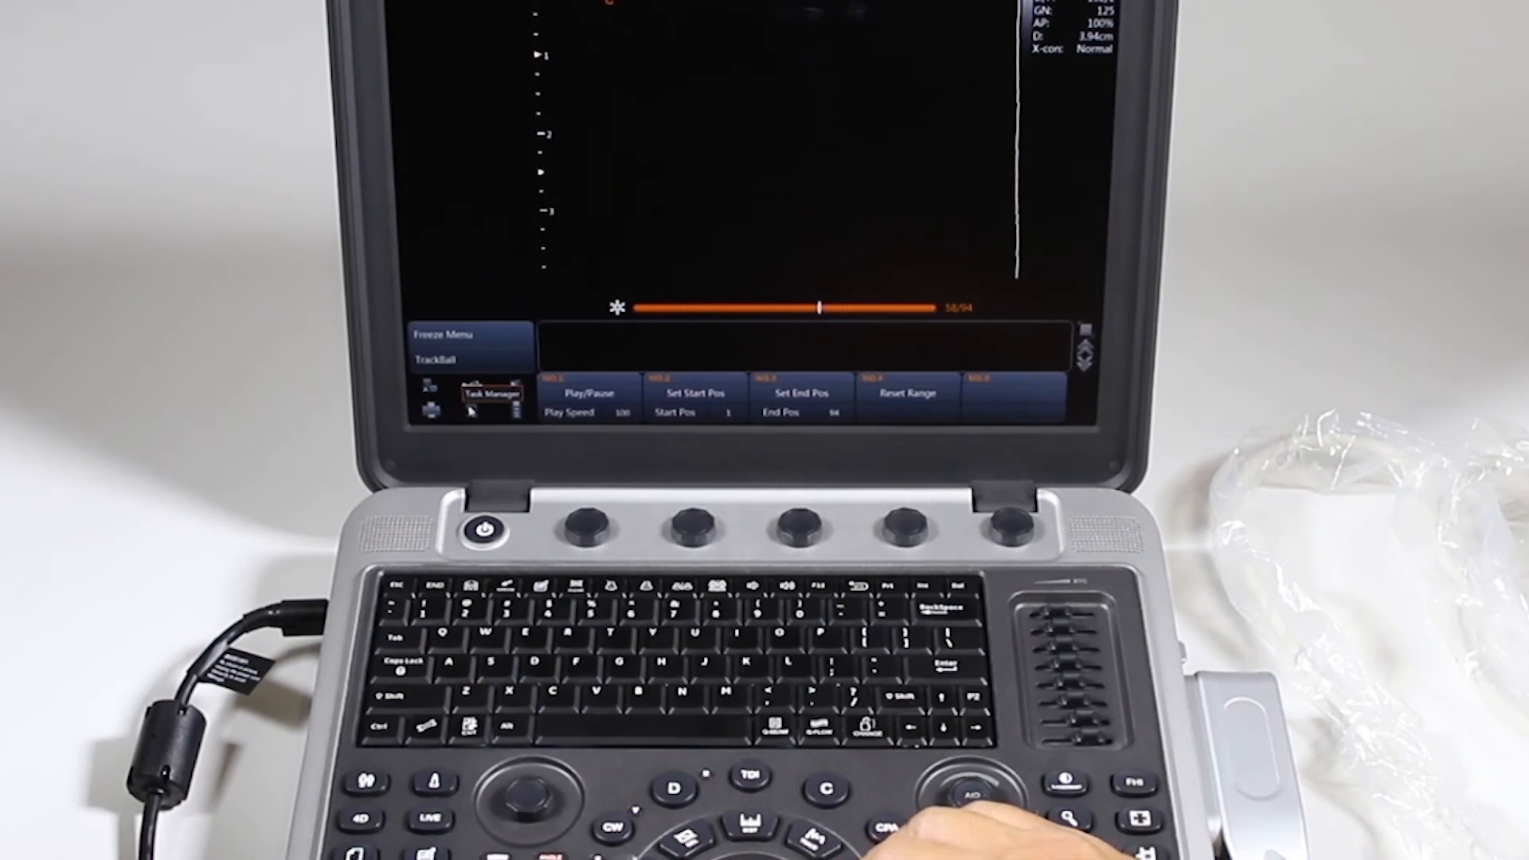
left_click(491, 393)
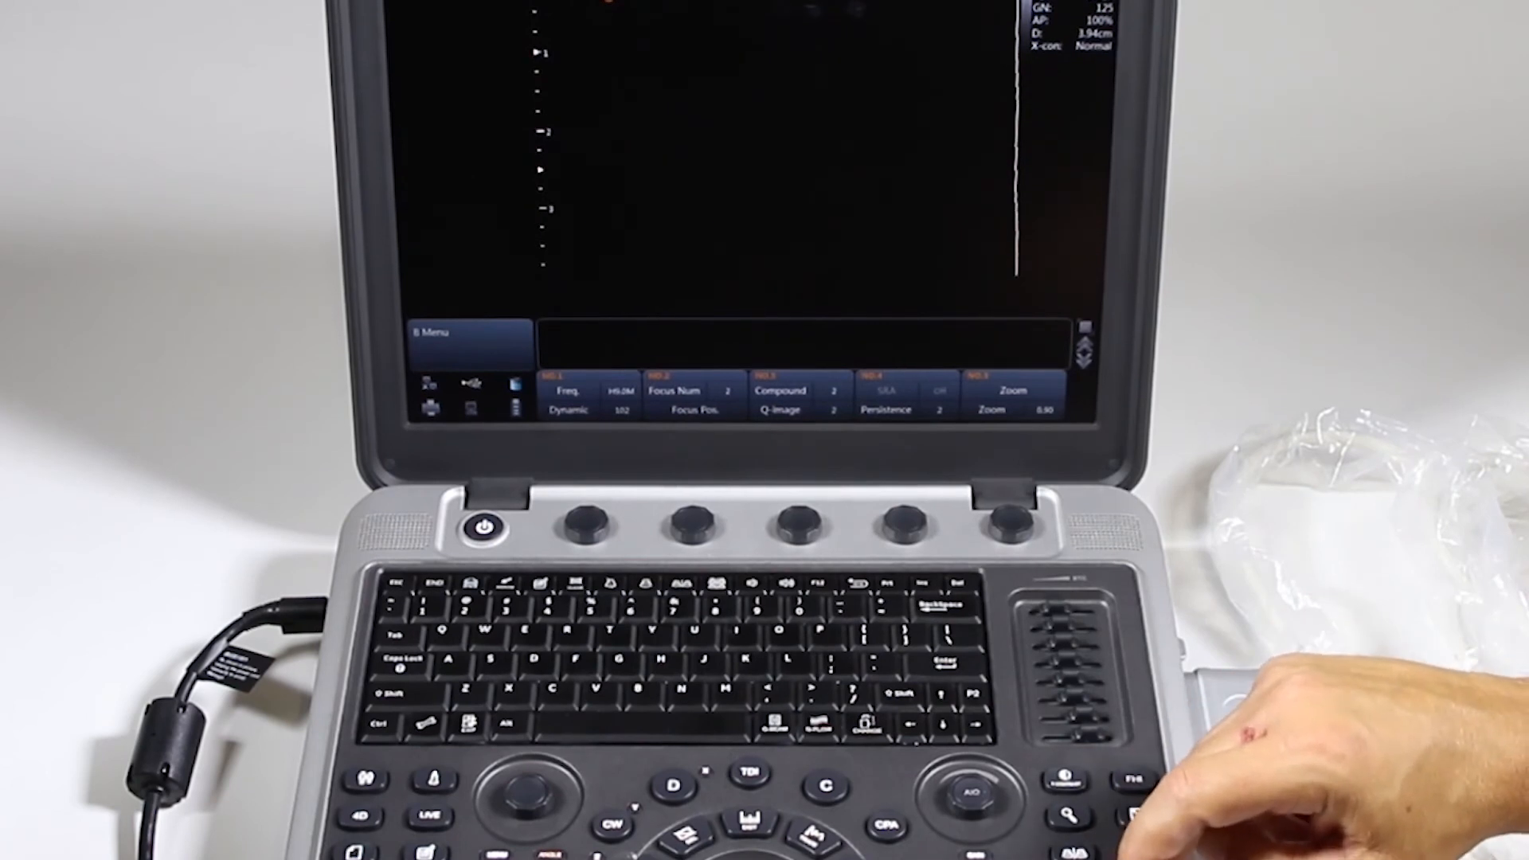
left_click(580, 528)
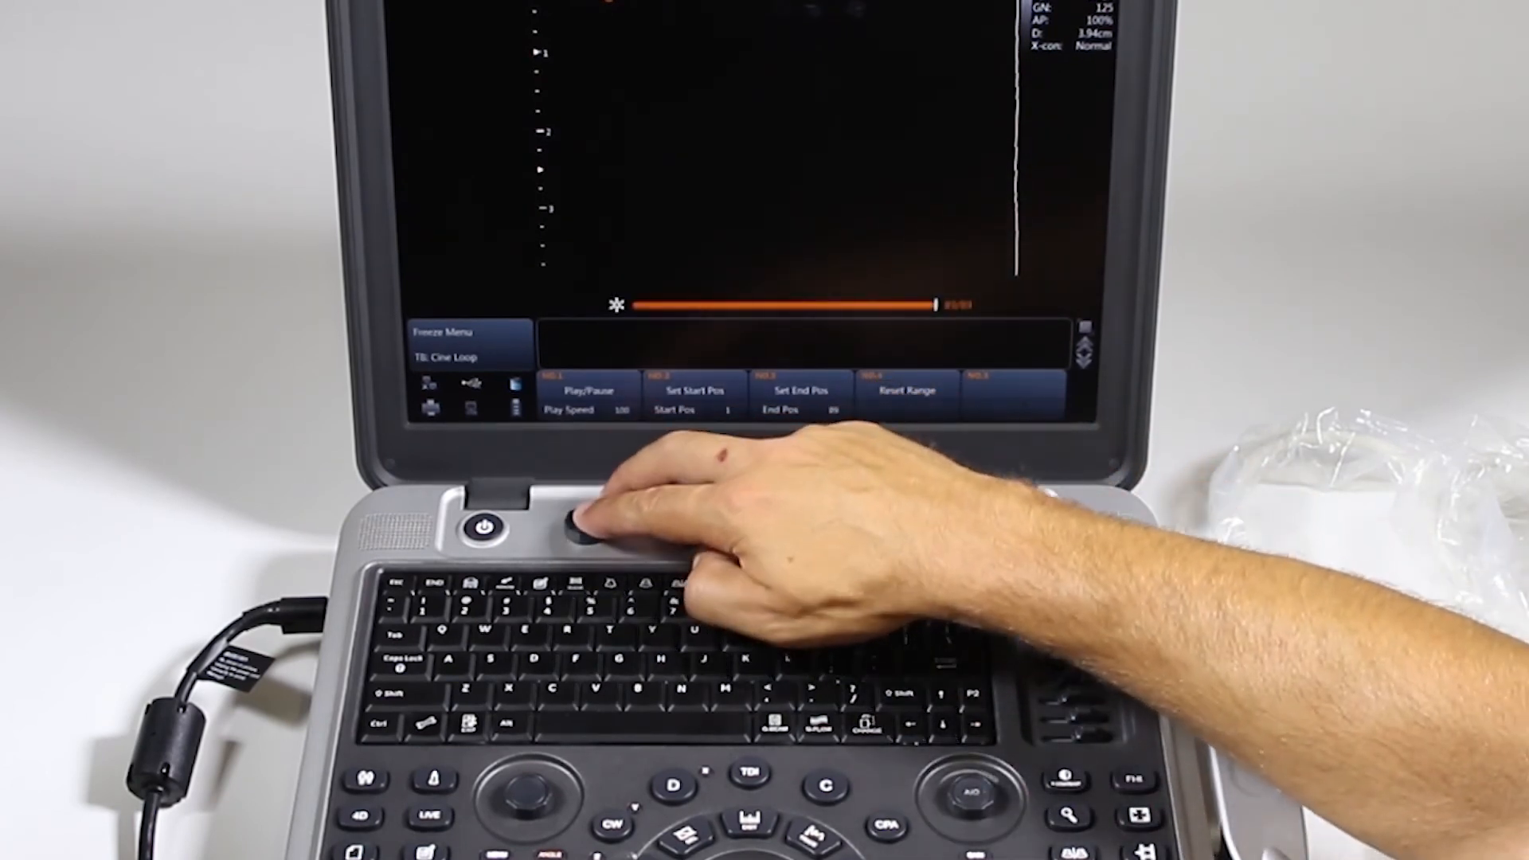